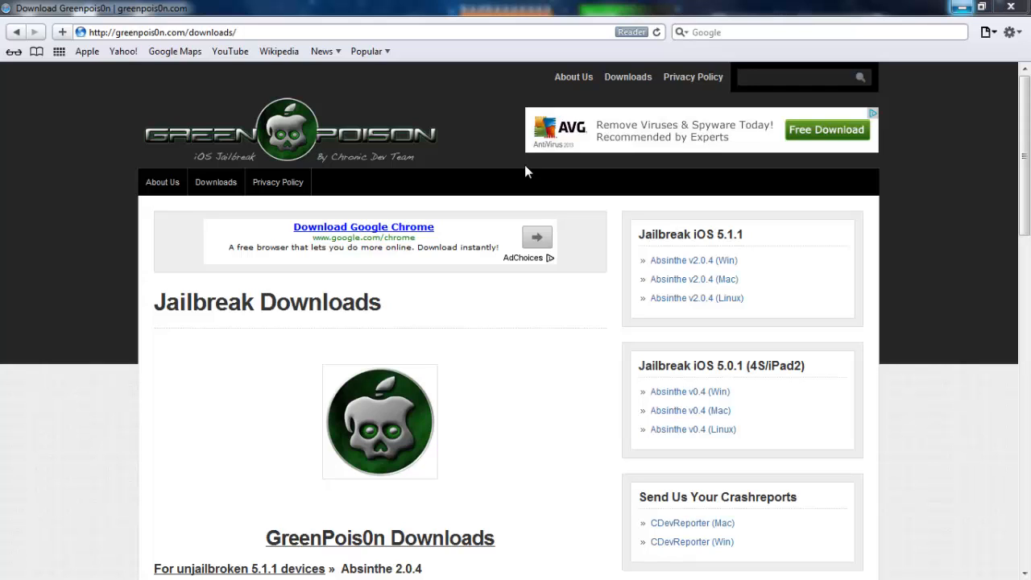
mouse_move(983, 8)
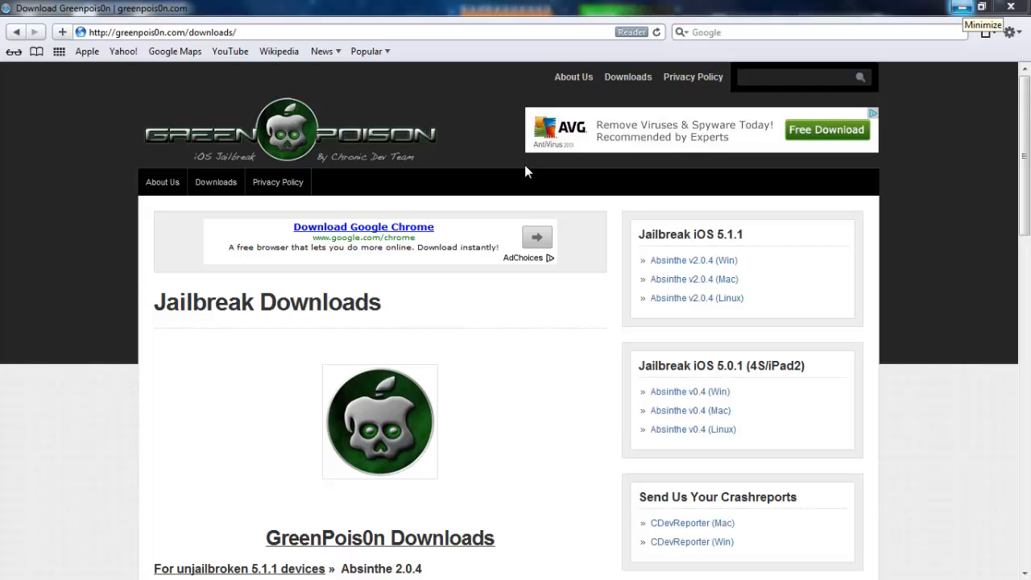
Step: Scroll down the greenpois0n downloads page to the A5/A4 and iOS 4.2.1 packages, dismissing the slow performance notice
left_click(982, 7)
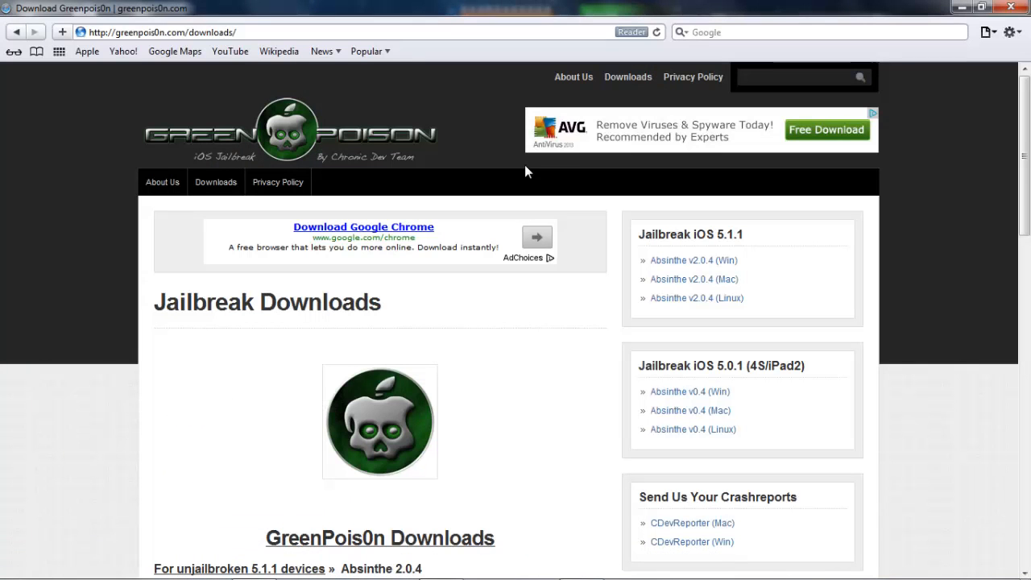
left_click(145, 32)
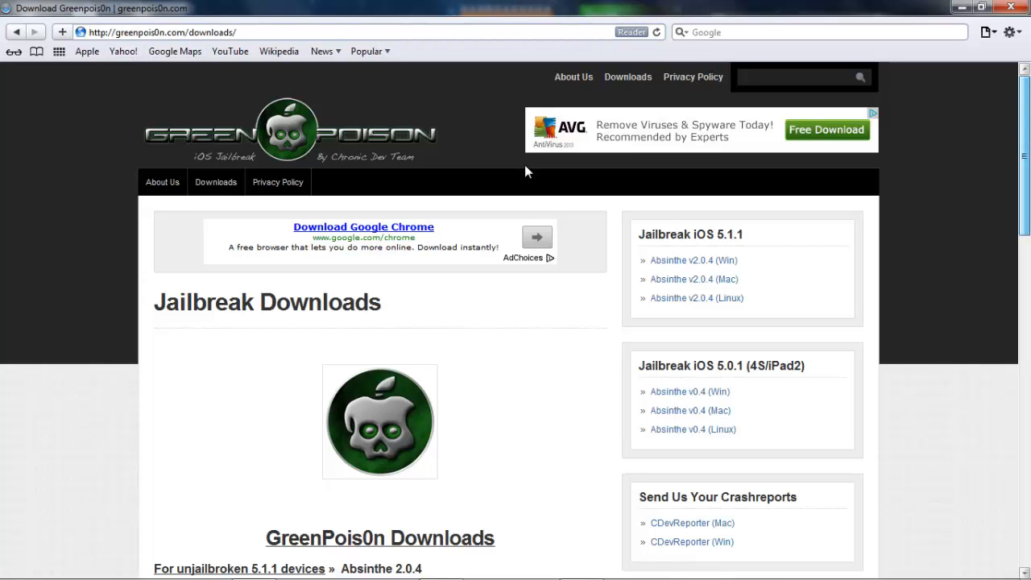
scroll("down", 3)
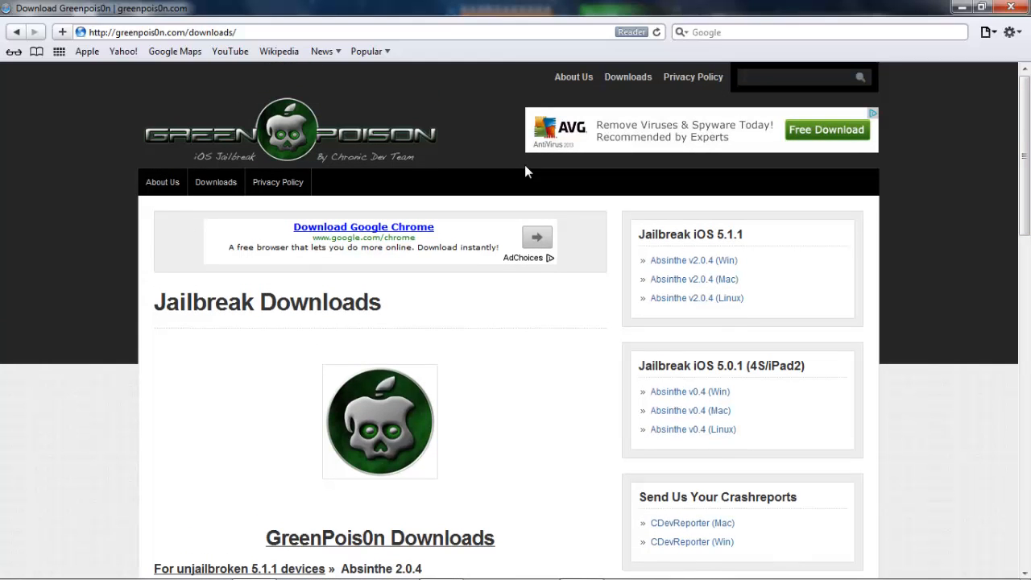
scroll("down", 3)
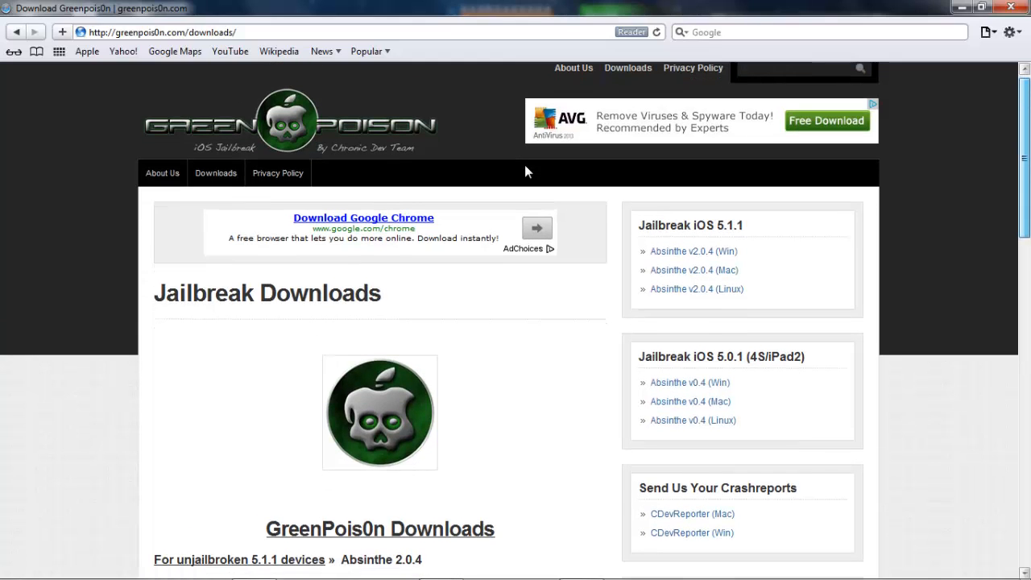
scroll("down", 3)
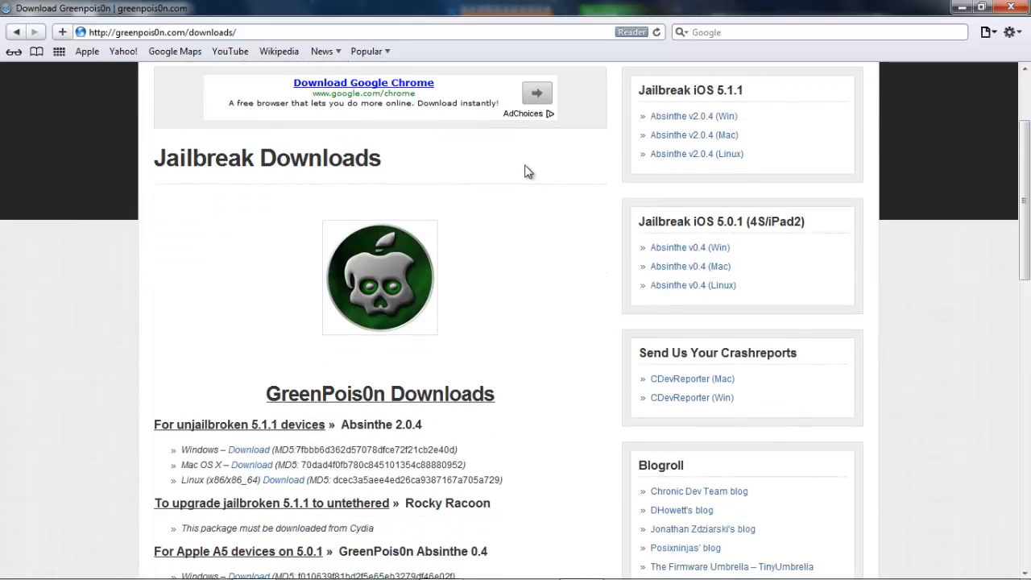
mouse_move(525, 165)
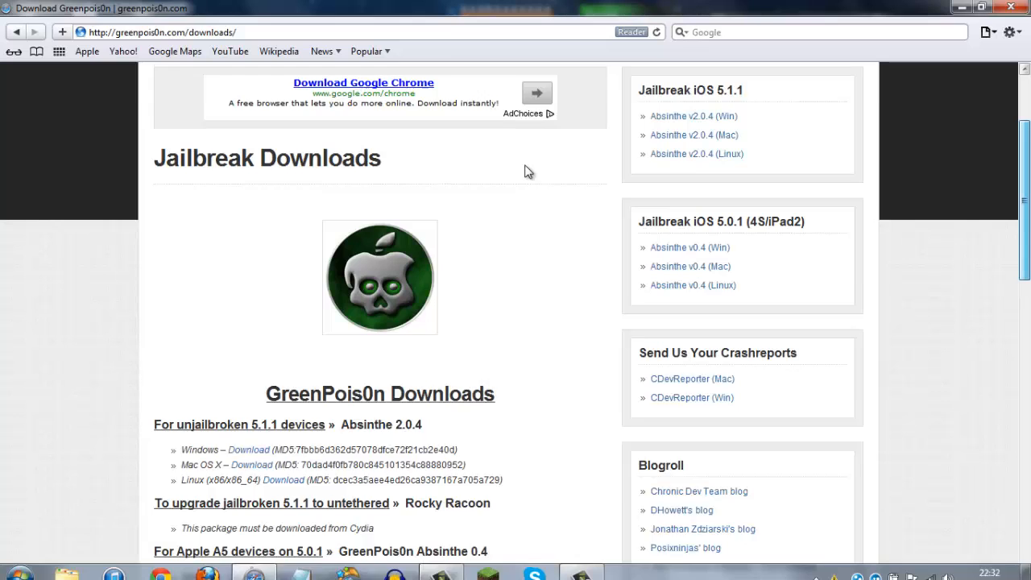
scroll("down", 3)
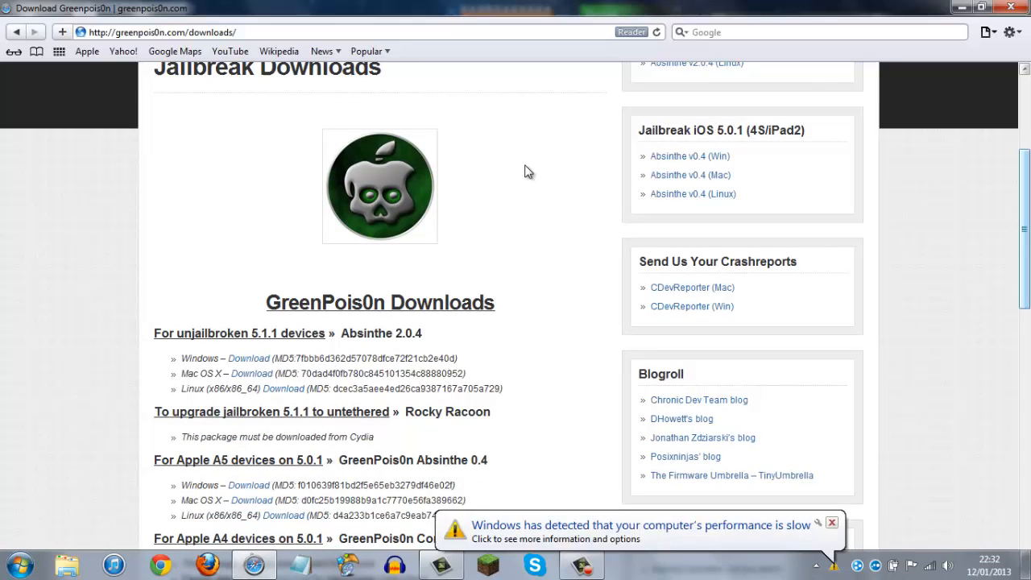
left_click(832, 522)
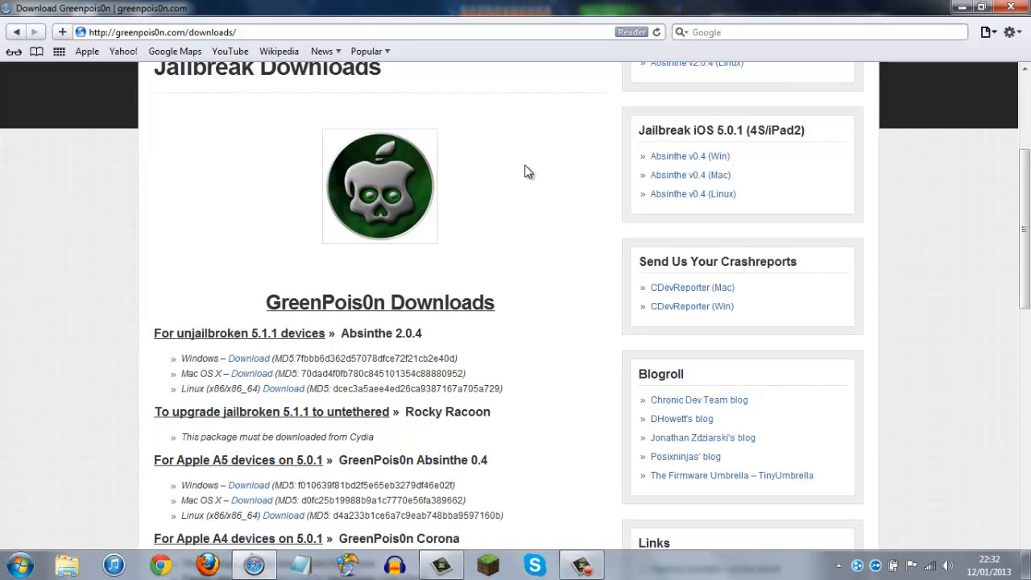
Step: Dismiss the colour scheme notice and continue down to the iOS 4.1 package and Quick Guide
scroll("down", 3)
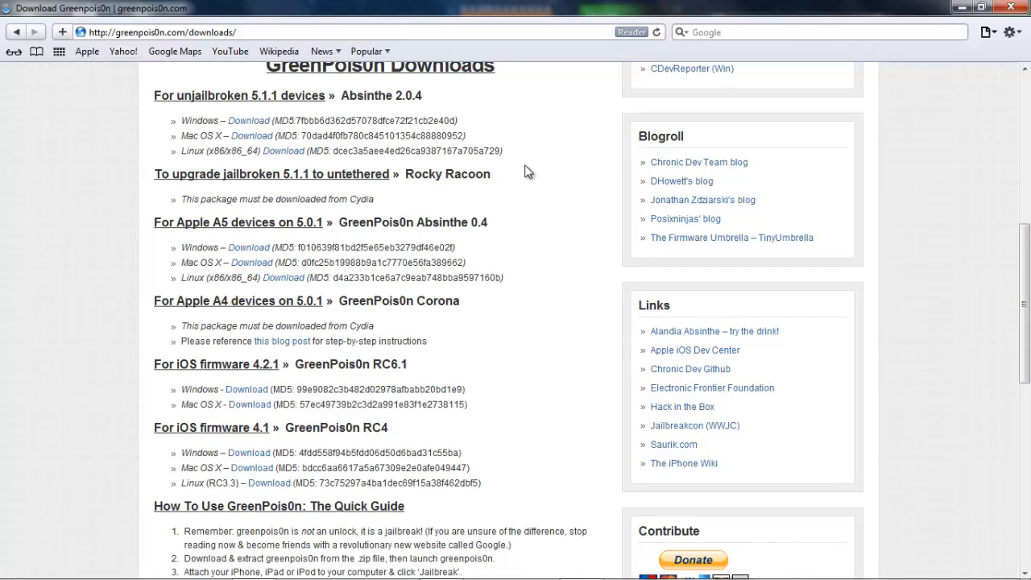
mouse_move(525, 164)
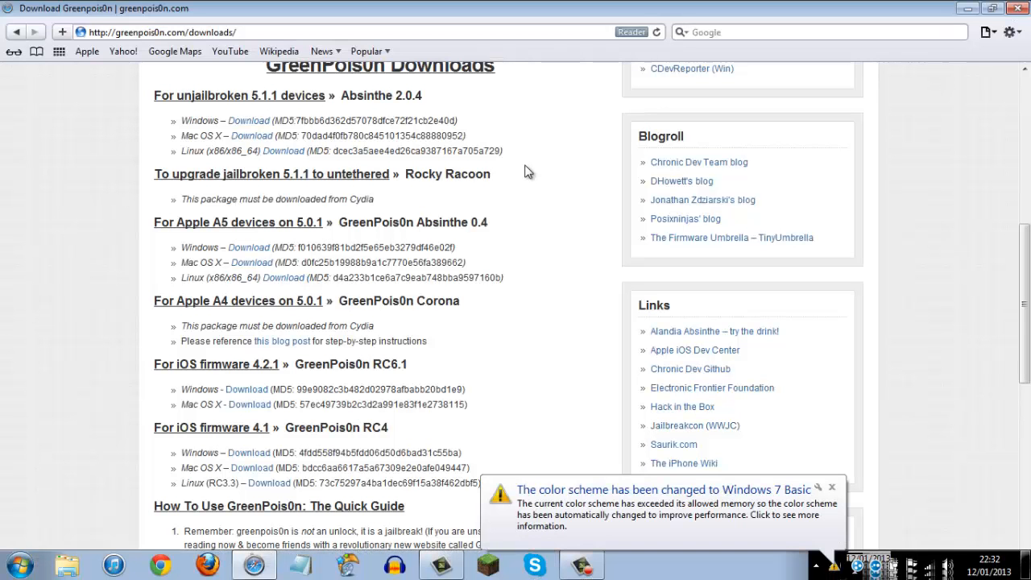
left_click(831, 487)
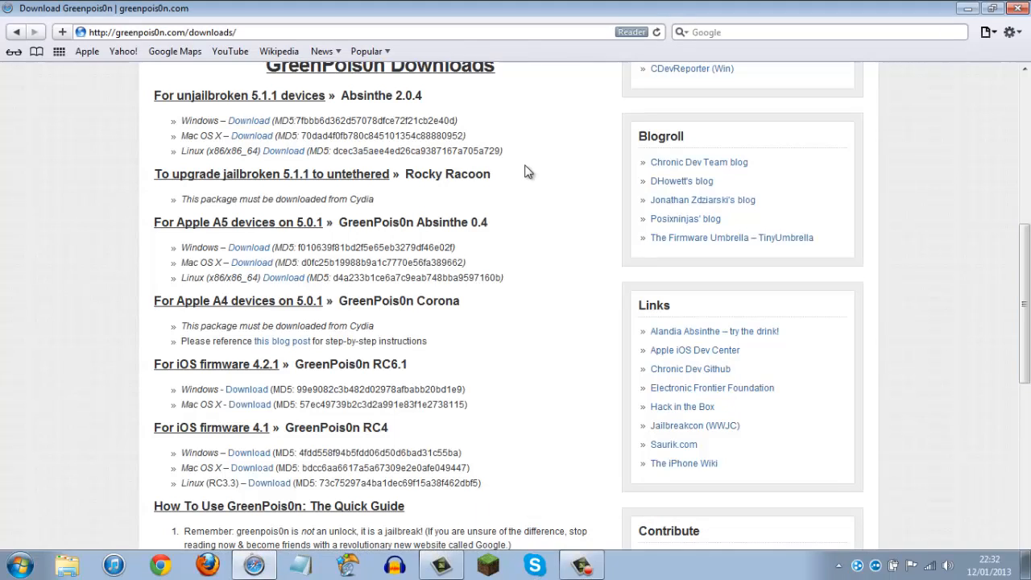
scroll("down", 3)
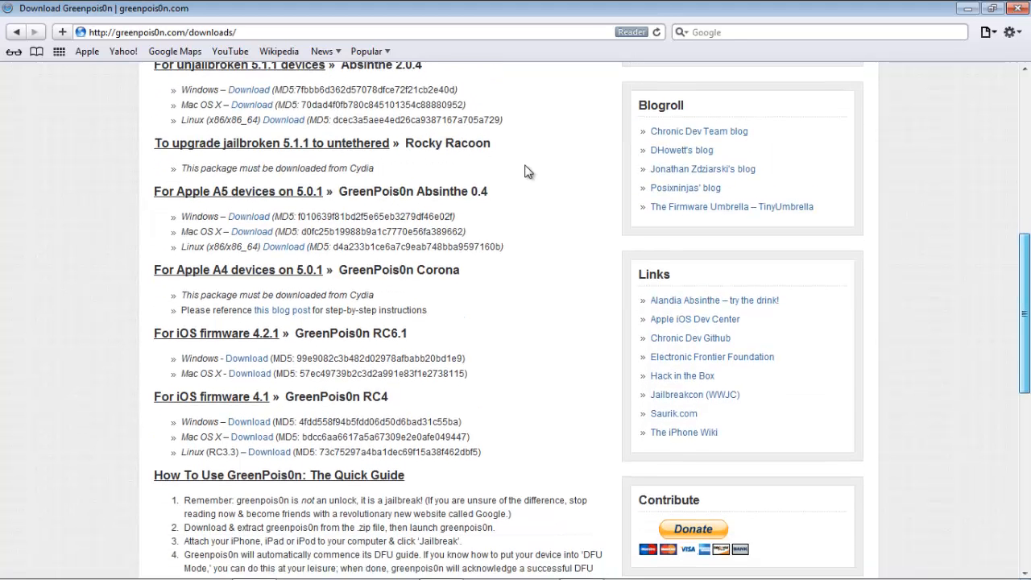
scroll("down", 3)
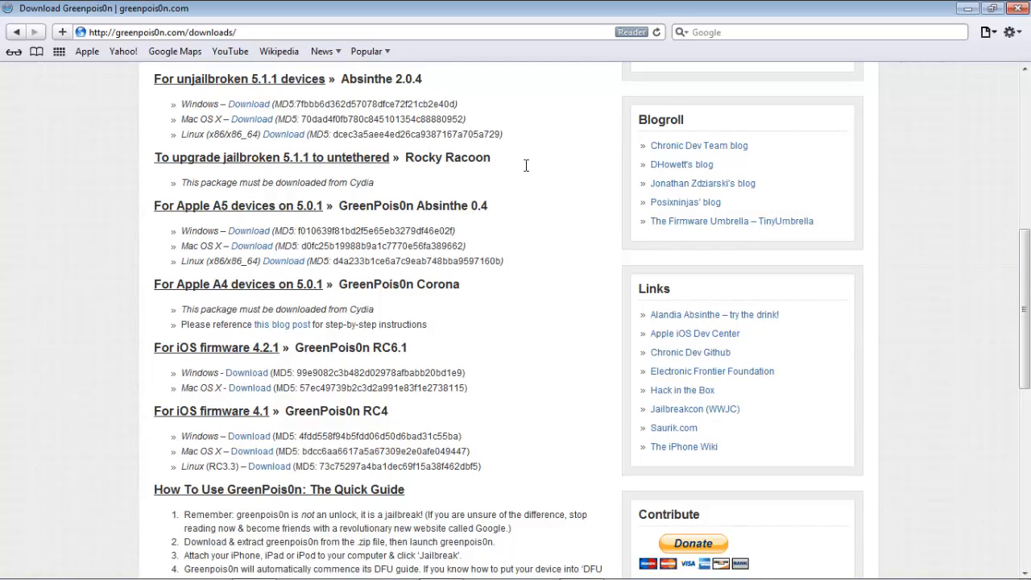
mouse_move(528, 171)
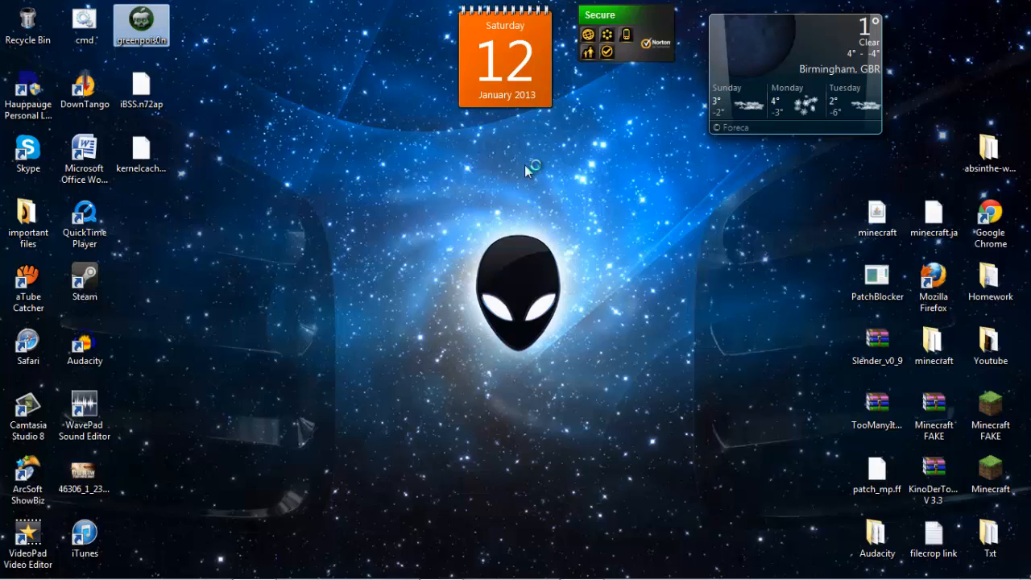
Step: Run taskkill for iTunes.exe in cmd, see the process reported not found, and close the prompt
double_click(84, 25)
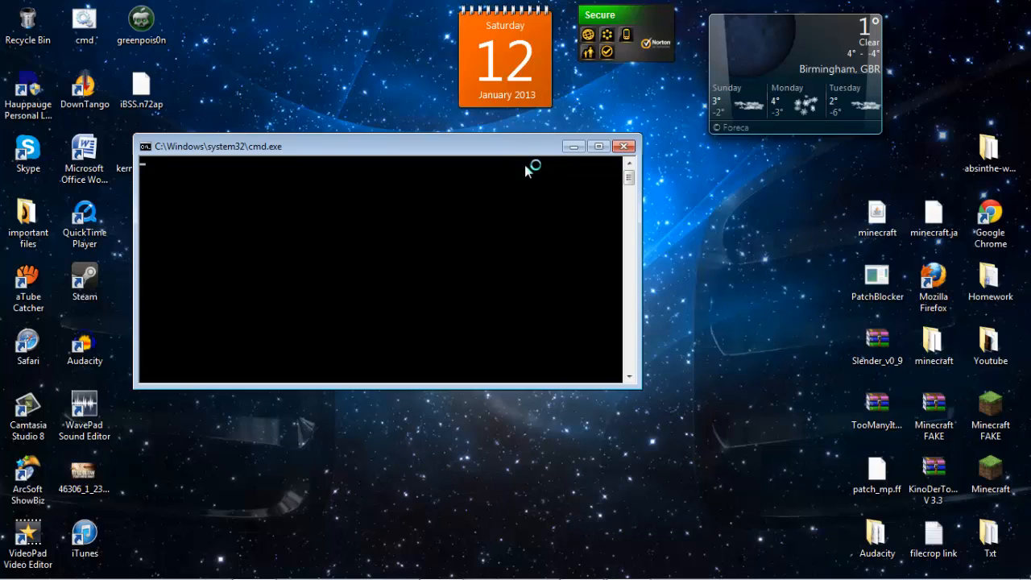
key("enter")
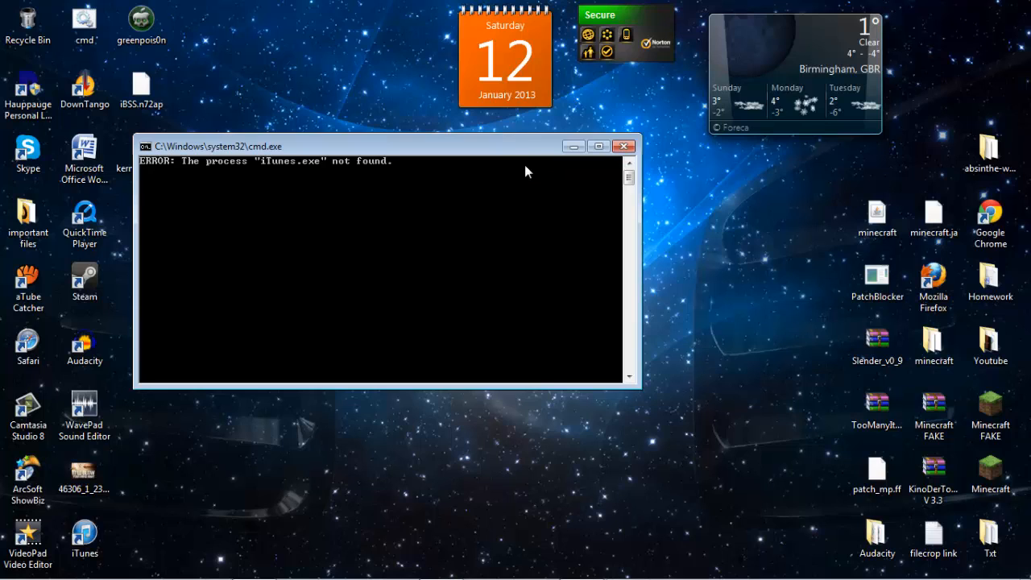
left_click_drag(386, 145, 270, 33)
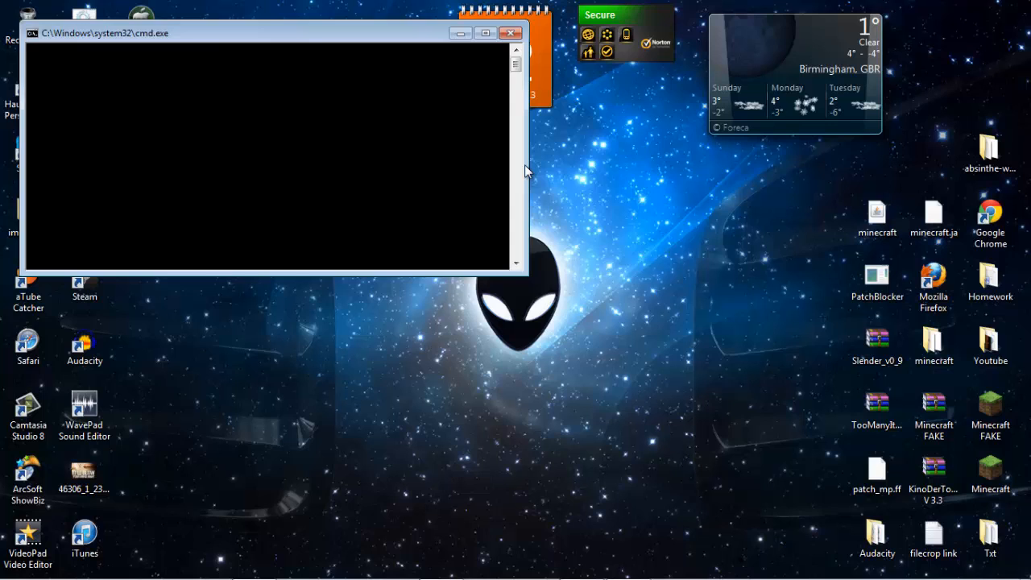
left_click(509, 32)
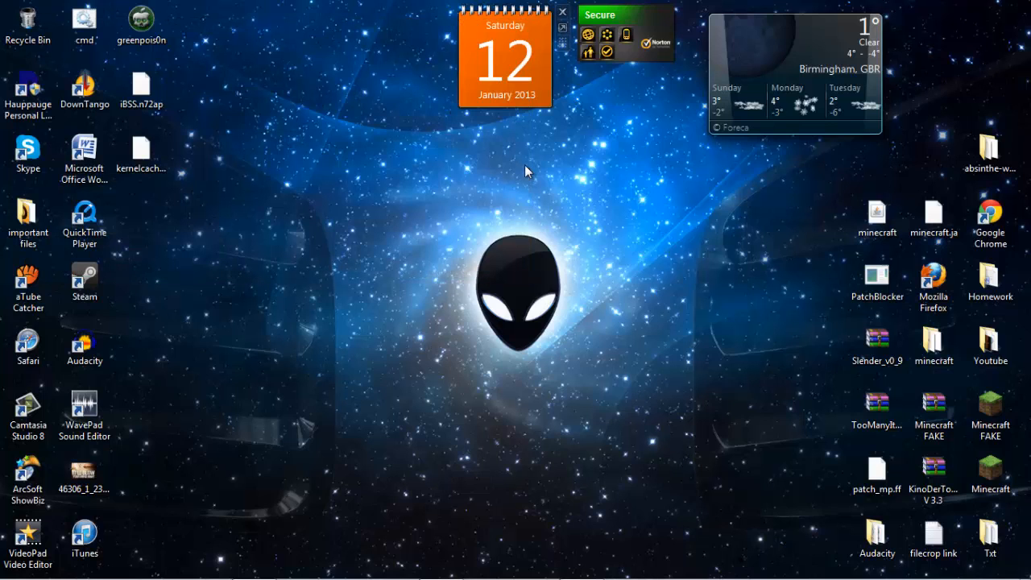
Step: Launch greenpois0n RC6 and answer the AppleTV question to reach 'Prepare to Jailbreak (DFU)'
double_click(142, 24)
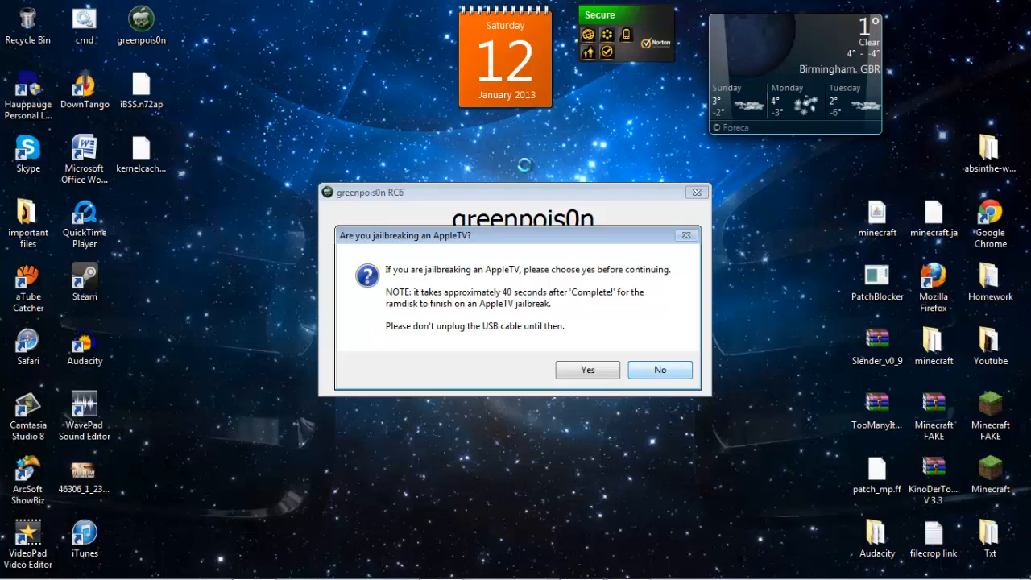
left_click(660, 369)
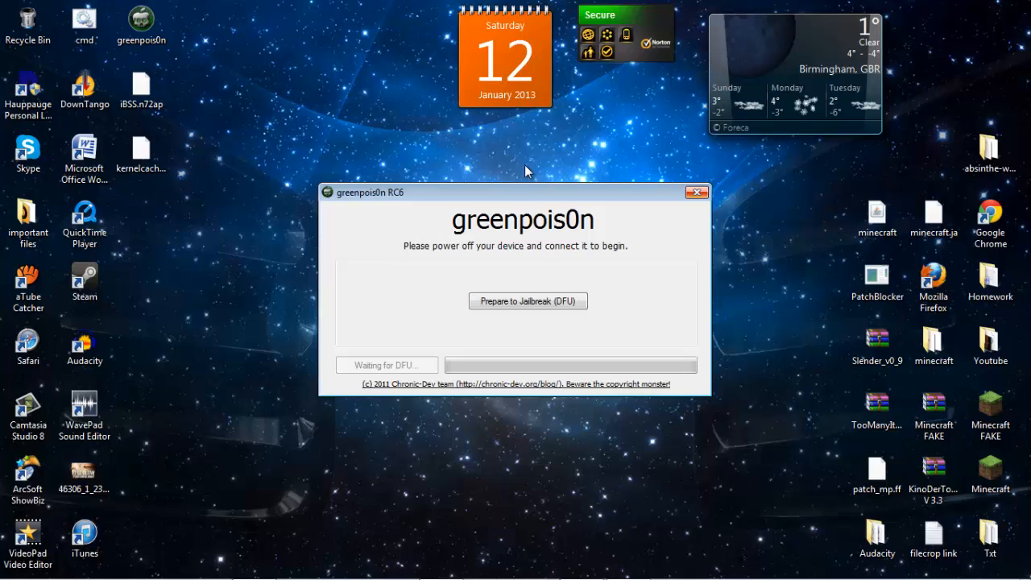
mouse_move(696, 193)
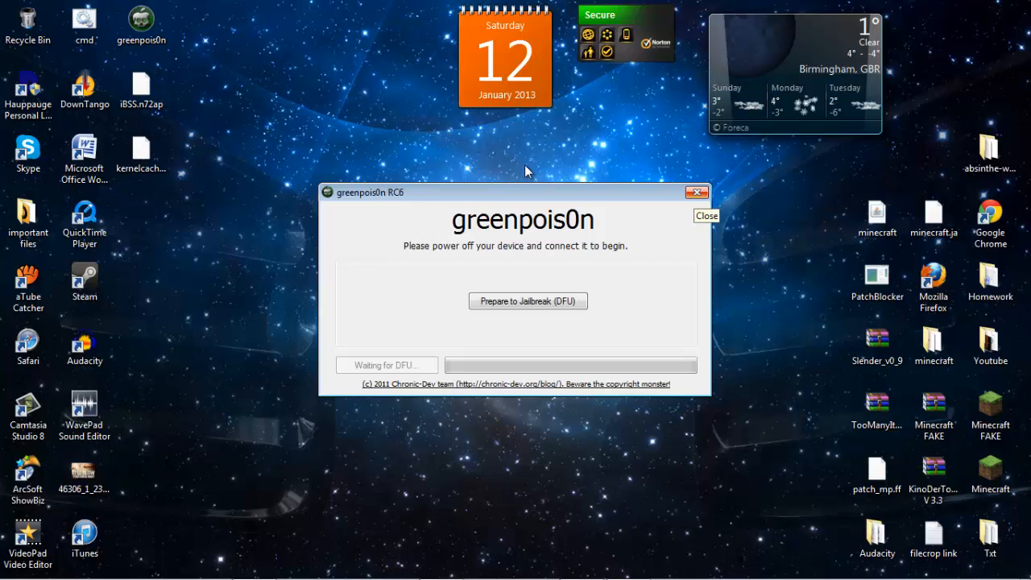